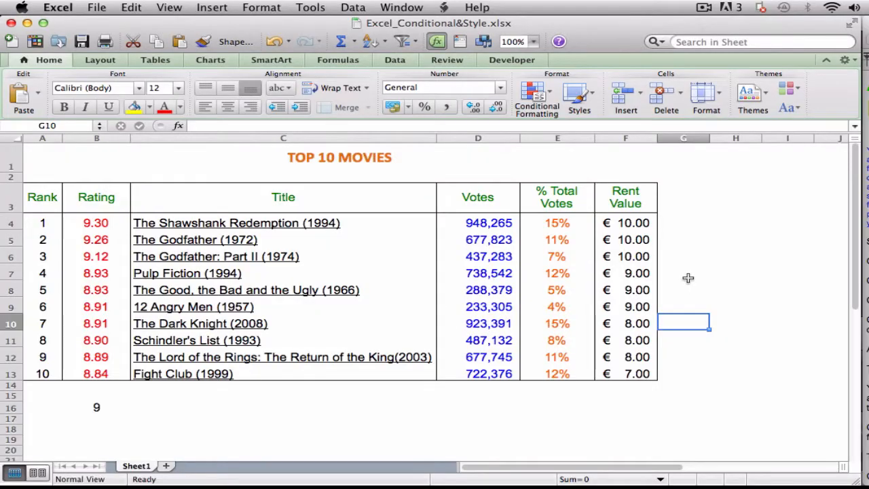
# Start a Greater Than highlight rule on the ten ratings in B4:B13.
pyautogui.click(684, 273)
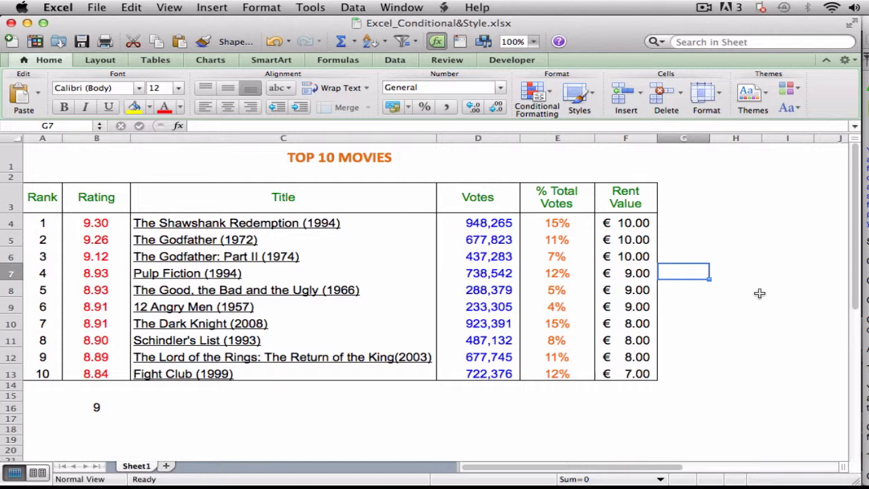
pyautogui.moveTo(754, 309)
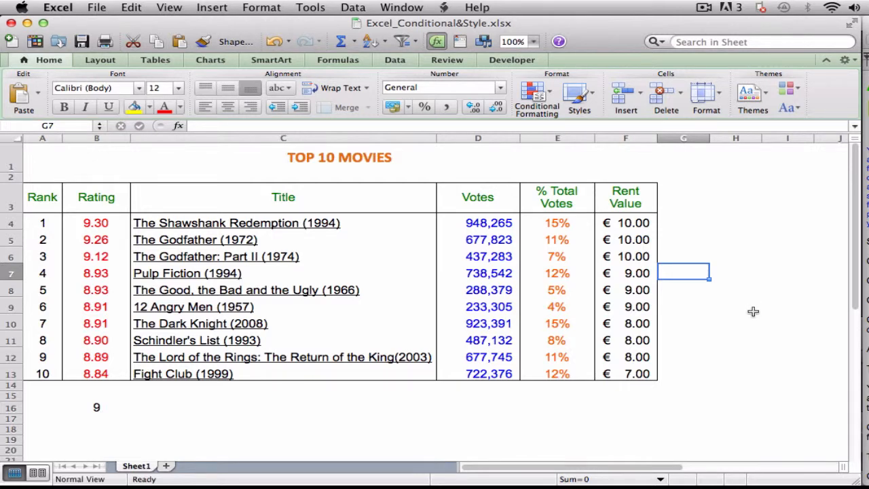
pyautogui.moveTo(96, 223); pyautogui.dragTo(97, 324)
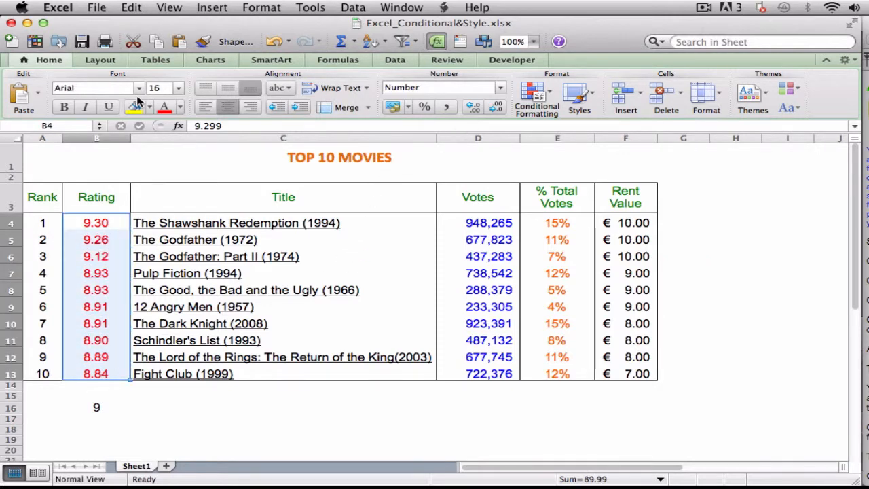
pyautogui.click(535, 95)
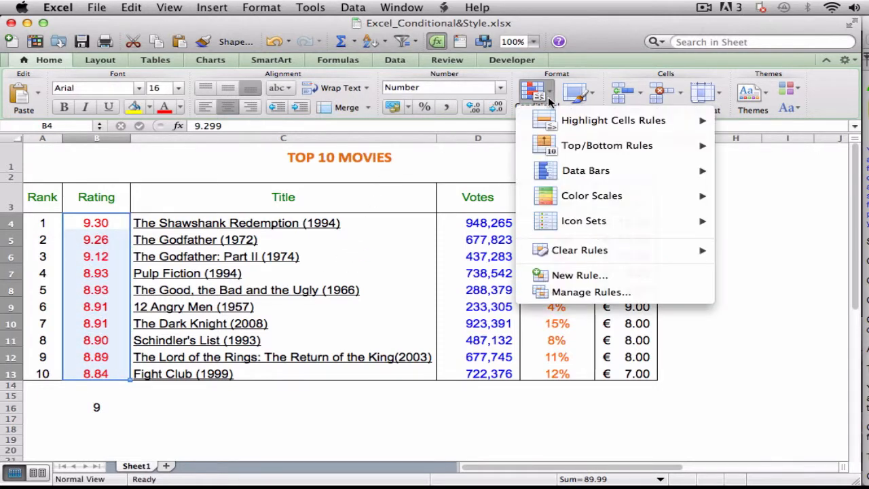
pyautogui.moveTo(614, 120)
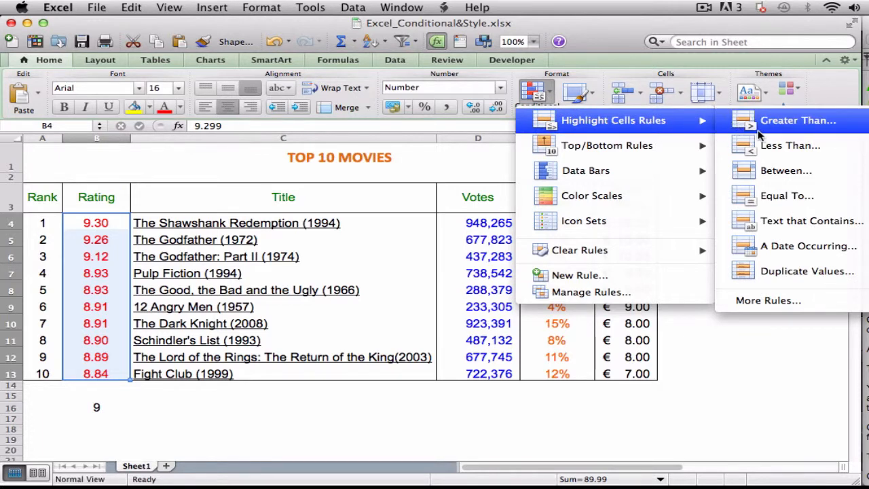
pyautogui.click(799, 119)
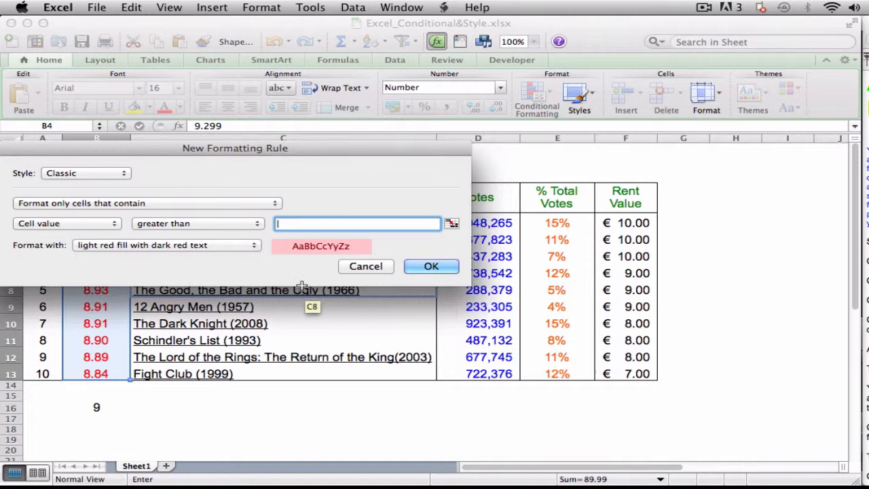
pyautogui.moveTo(290, 231)
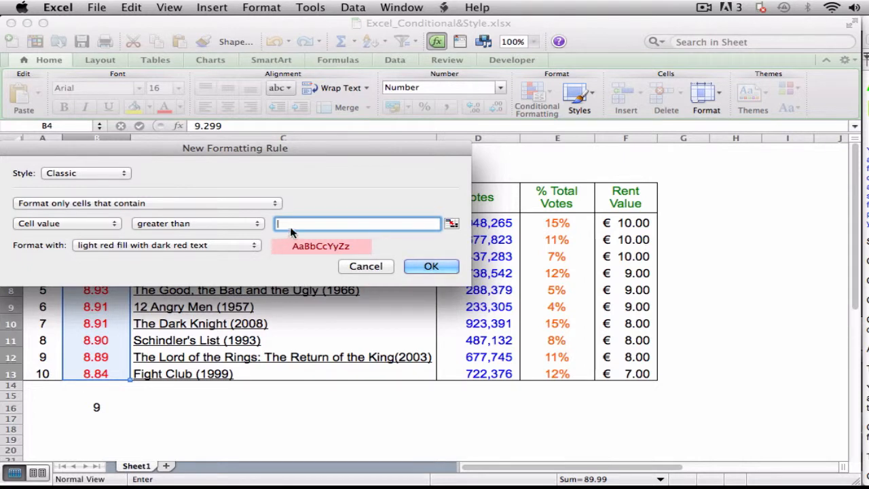
# Highlight ratings above cell B16 with green fill and dark green text.
pyautogui.write('9')
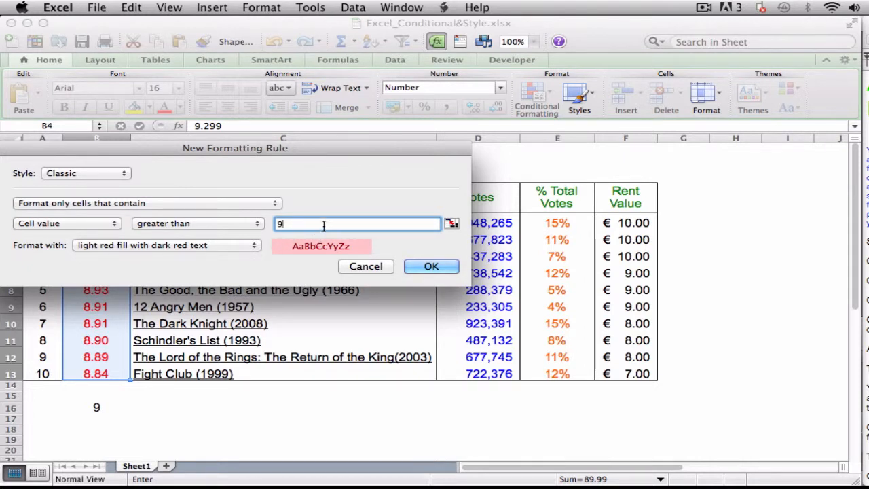
pyautogui.click(432, 265)
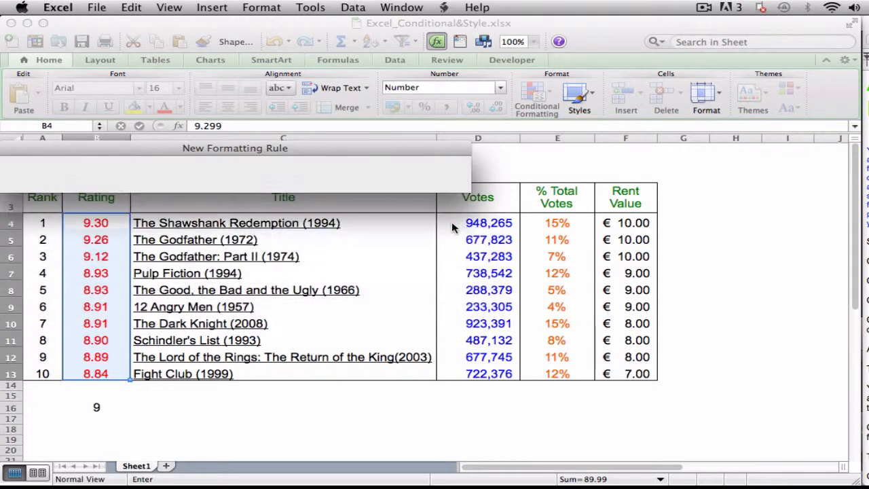
pyautogui.click(95, 407)
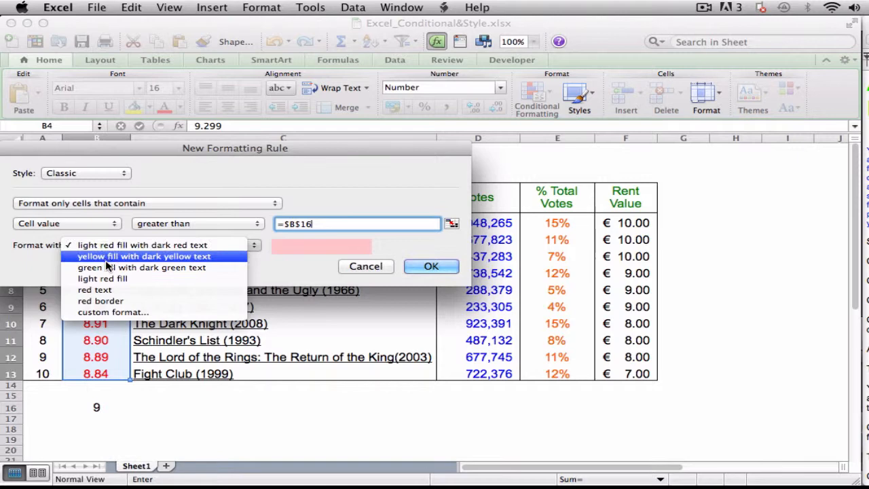
pyautogui.click(142, 266)
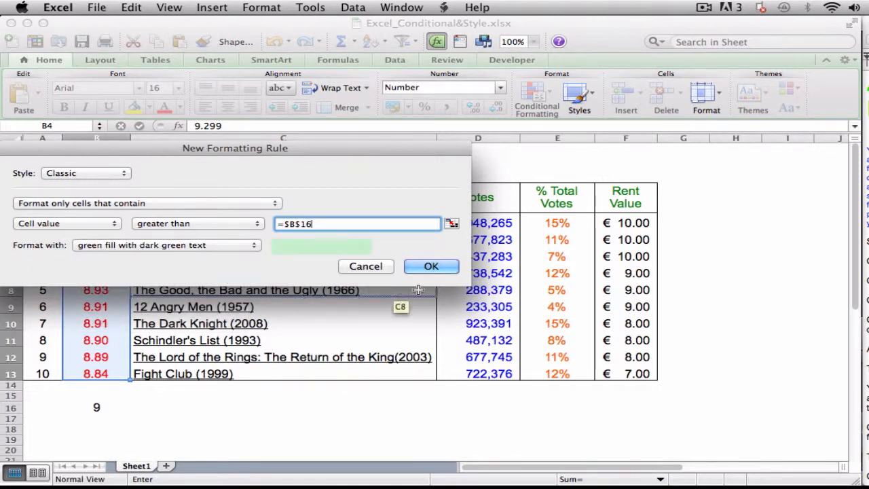
pyautogui.click(432, 265)
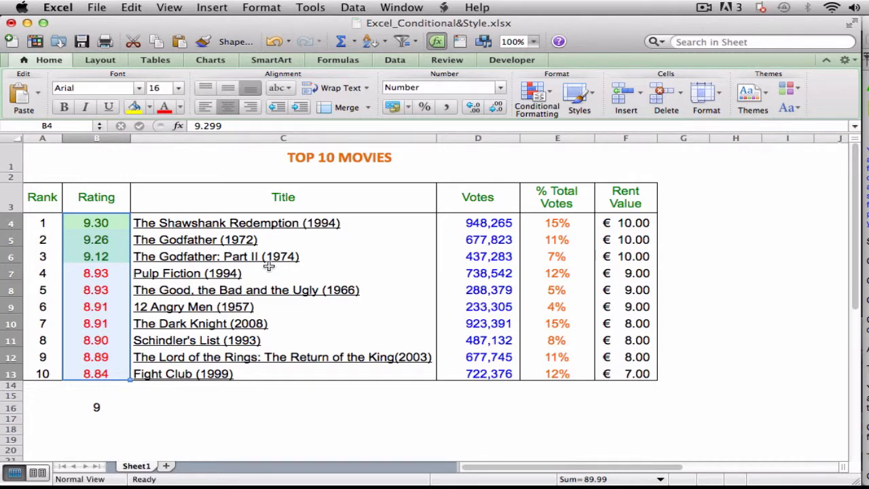
pyautogui.click(282, 408)
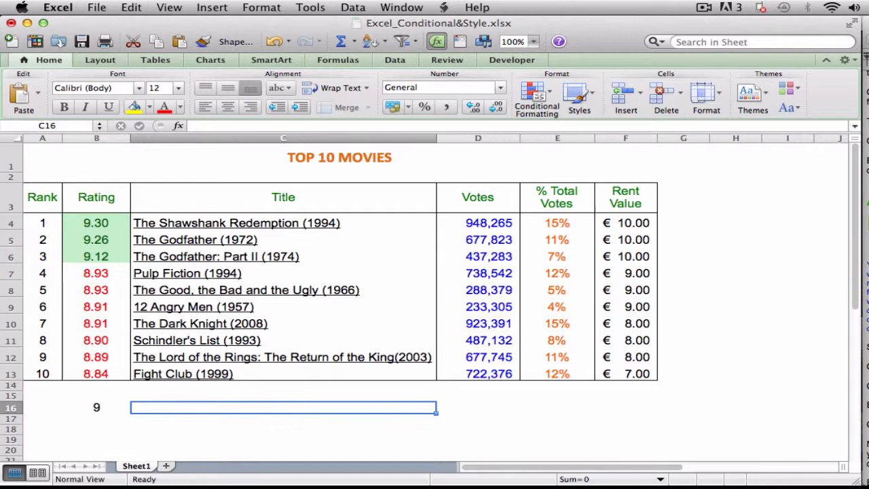
pyautogui.moveTo(705, 329)
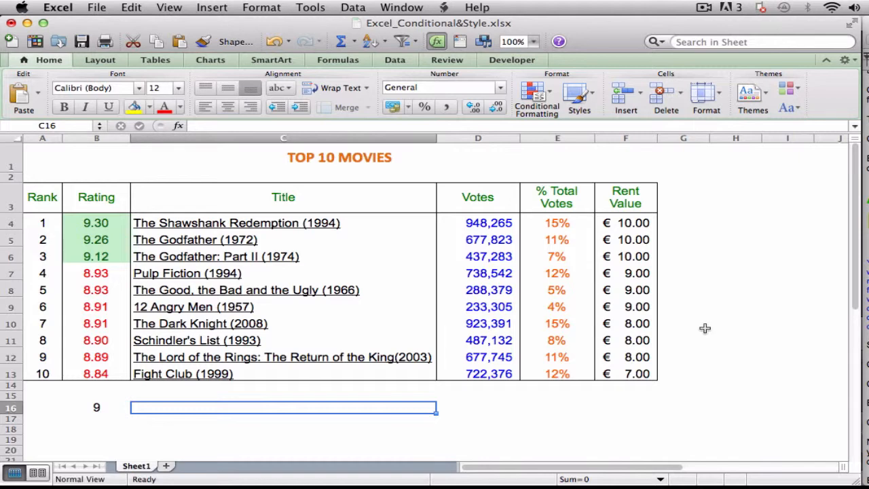
# Apply a predefined bold cell style to the titles in C4:C13 and browse the style gallery.
pyautogui.click(282, 223)
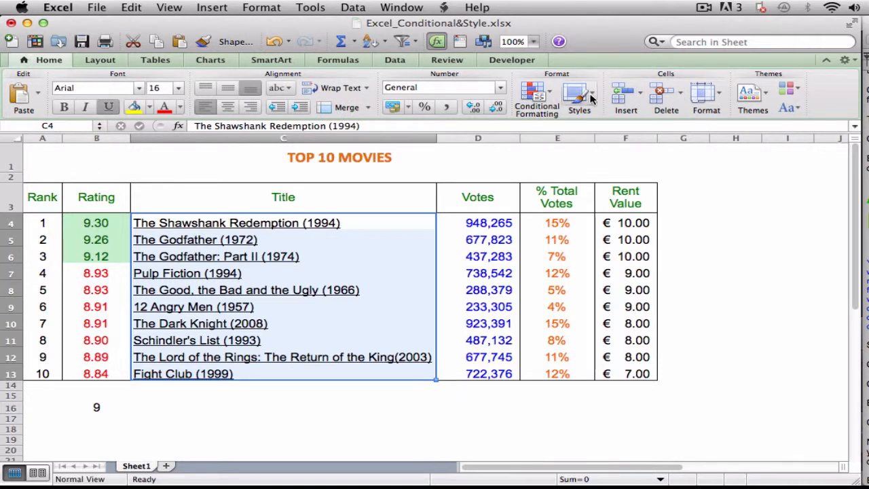
pyautogui.click(578, 96)
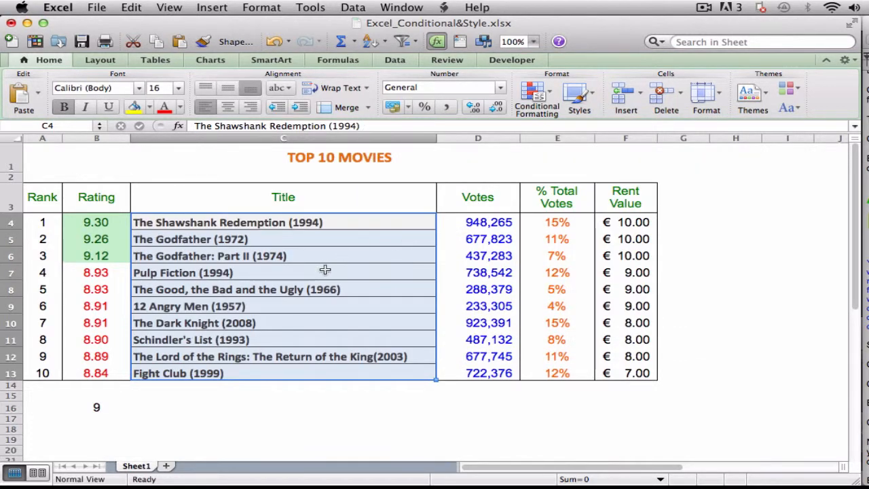
pyautogui.click(579, 95)
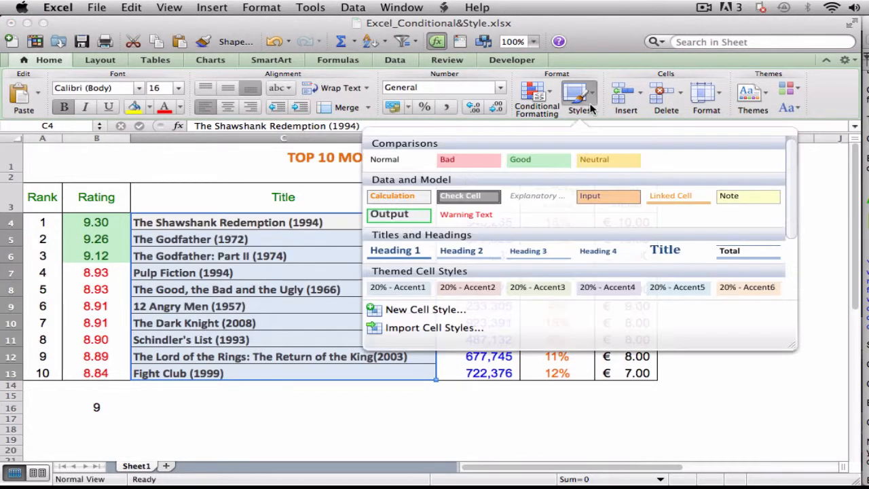
pyautogui.moveTo(399, 214)
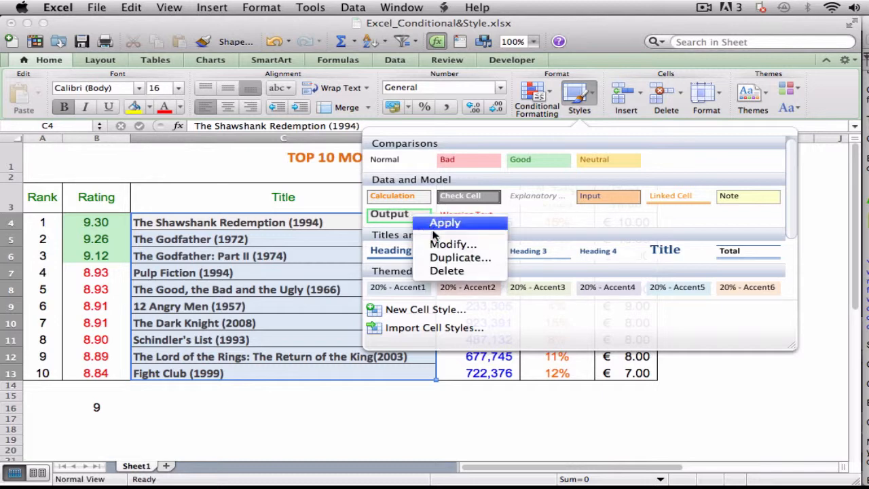
# Modify the Output style, review its Calibri 16 bold font settings and cancel without changes.
pyautogui.click(454, 244)
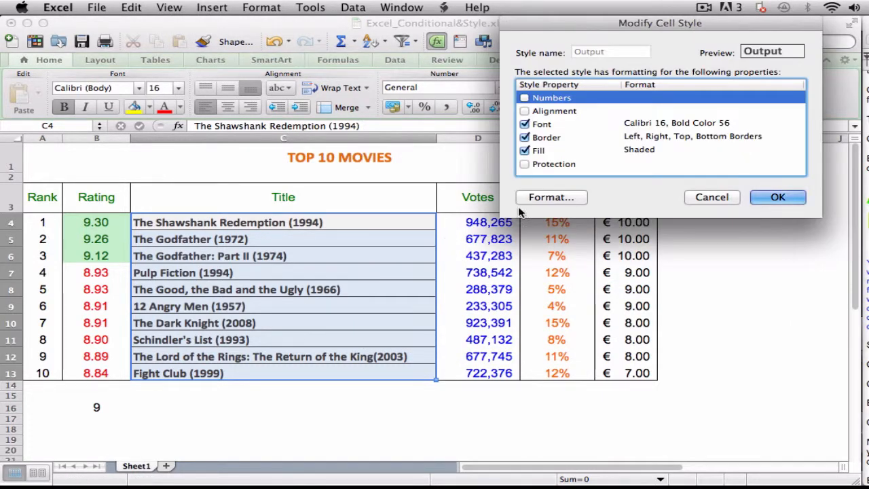
pyautogui.click(552, 197)
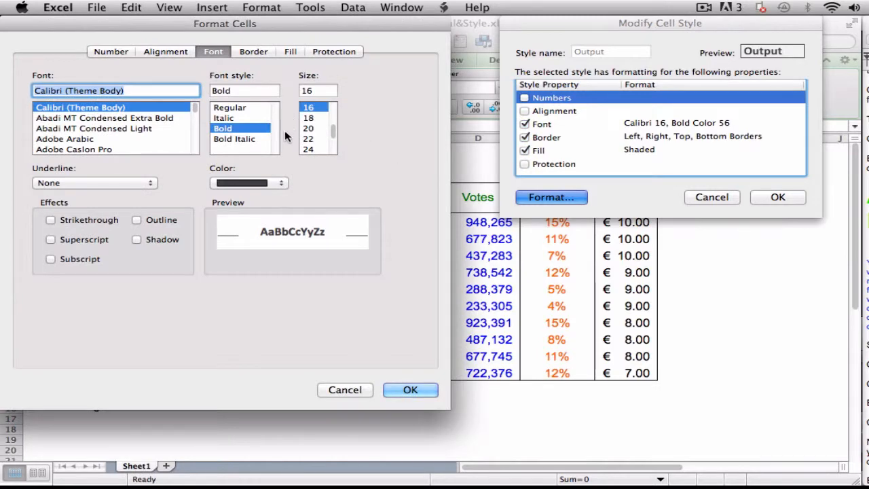
pyautogui.click(411, 388)
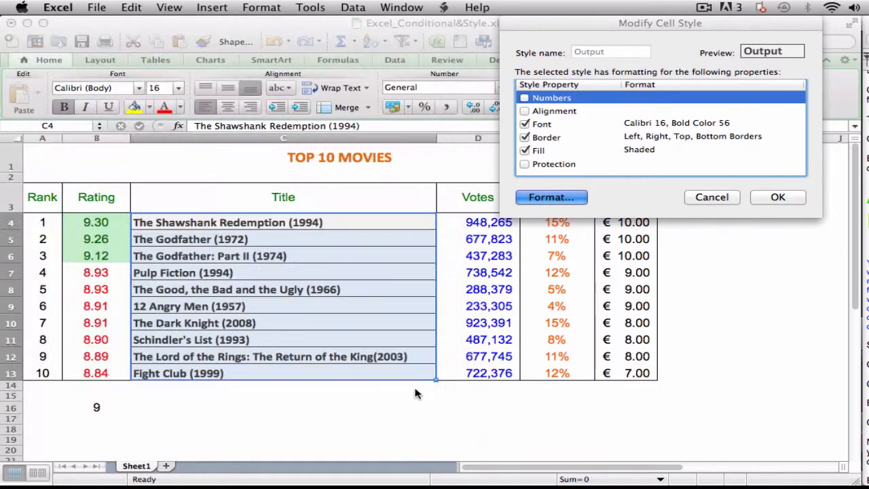